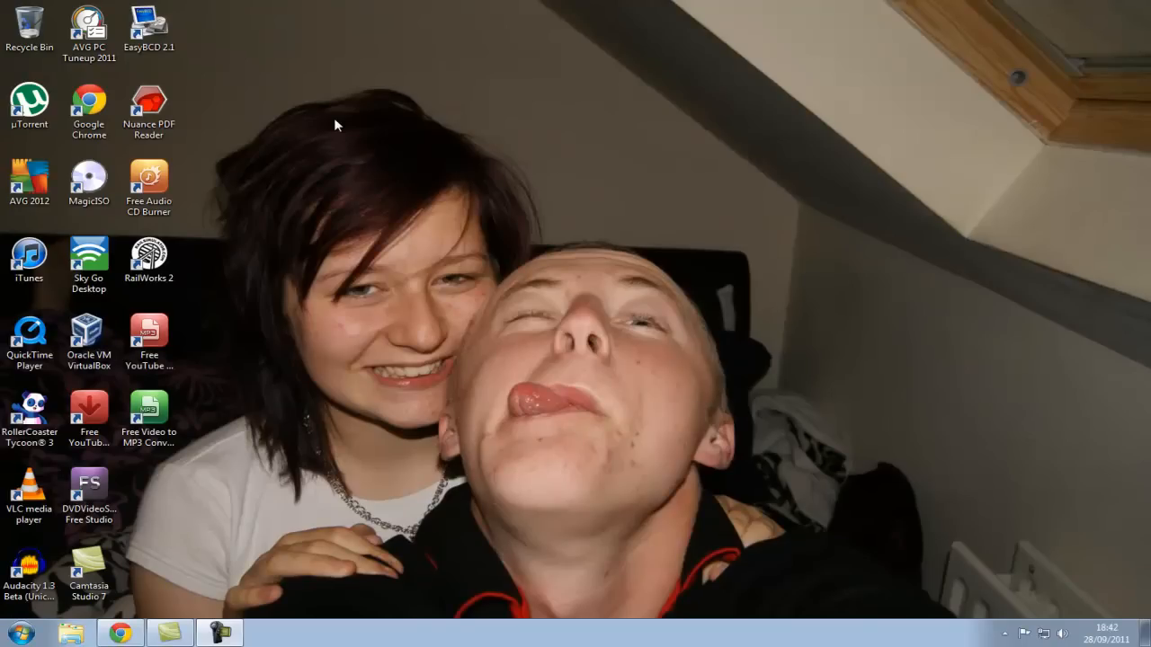
{"action": "mouse_move", "coordinate": [320, 126]}
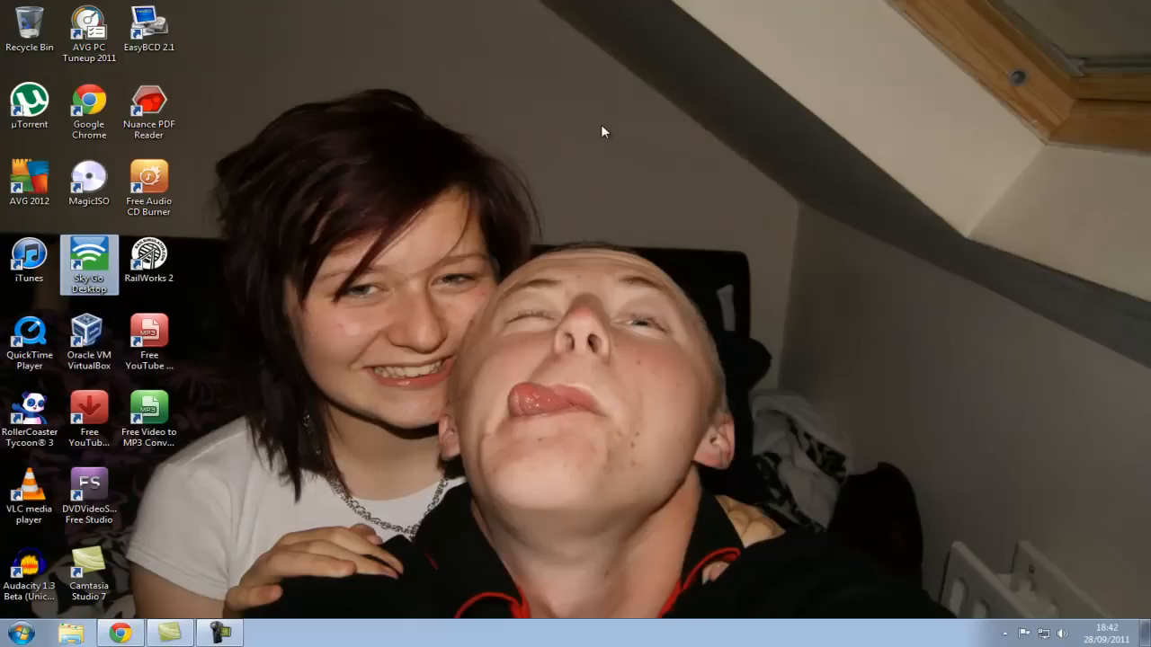
Step: Launch Sky Go Desktop and sign in with the password to reach My Downloads
{"action": "double_click", "coordinate": [89, 254]}
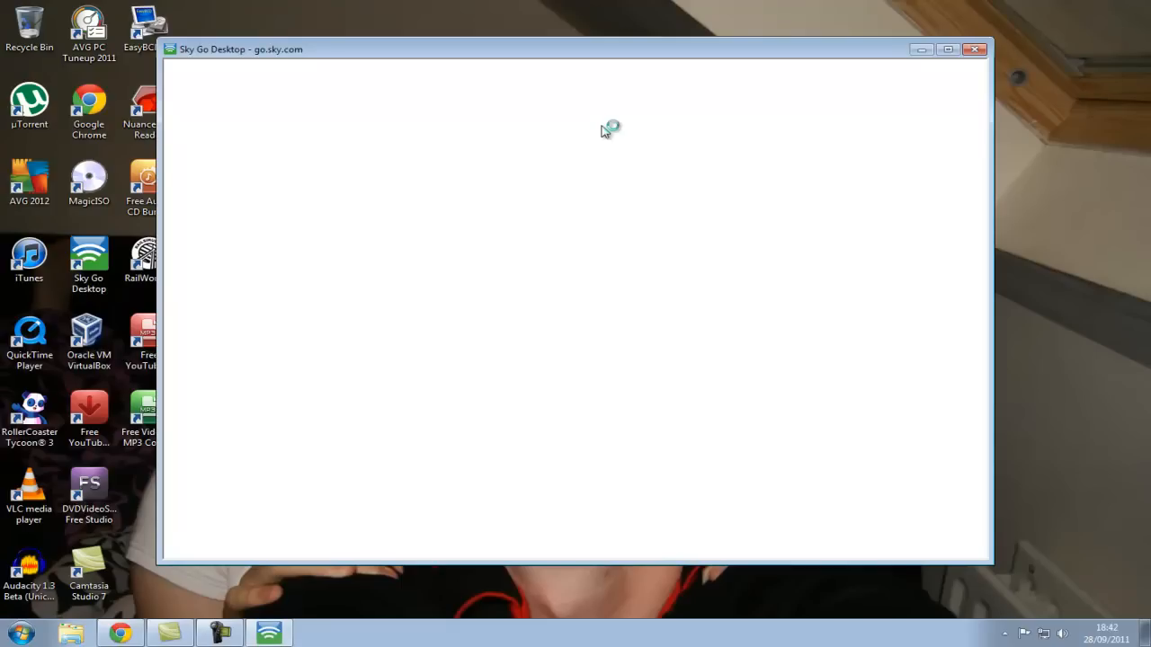
{"action": "mouse_move", "coordinate": [962, 49]}
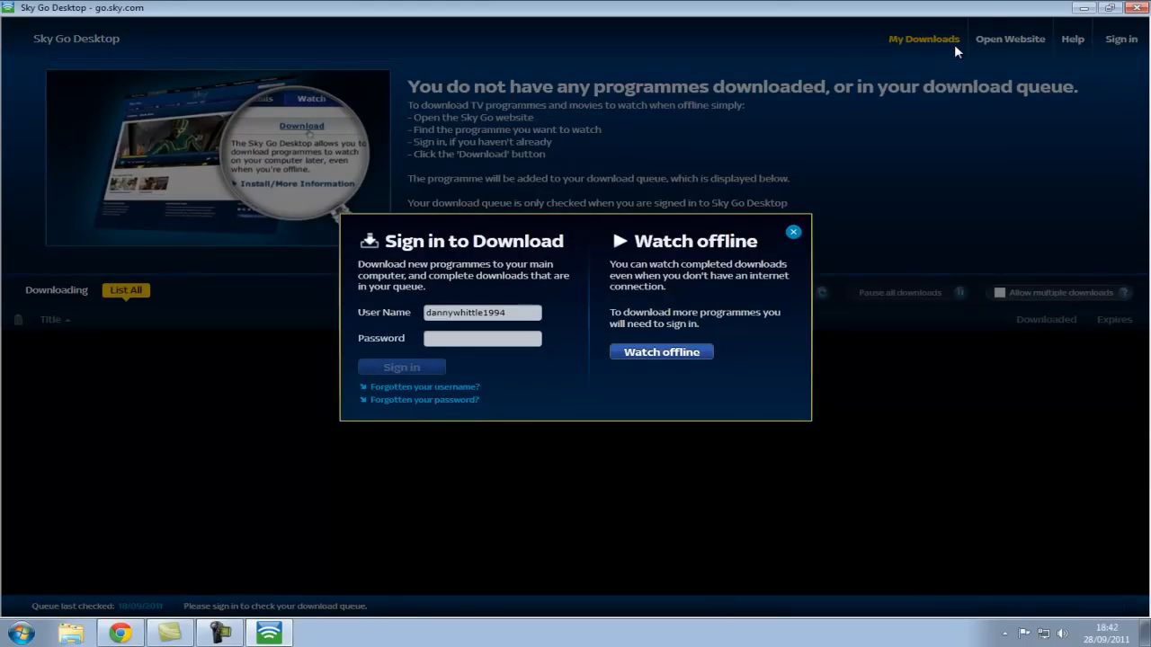
{"action": "mouse_move", "coordinate": [503, 294]}
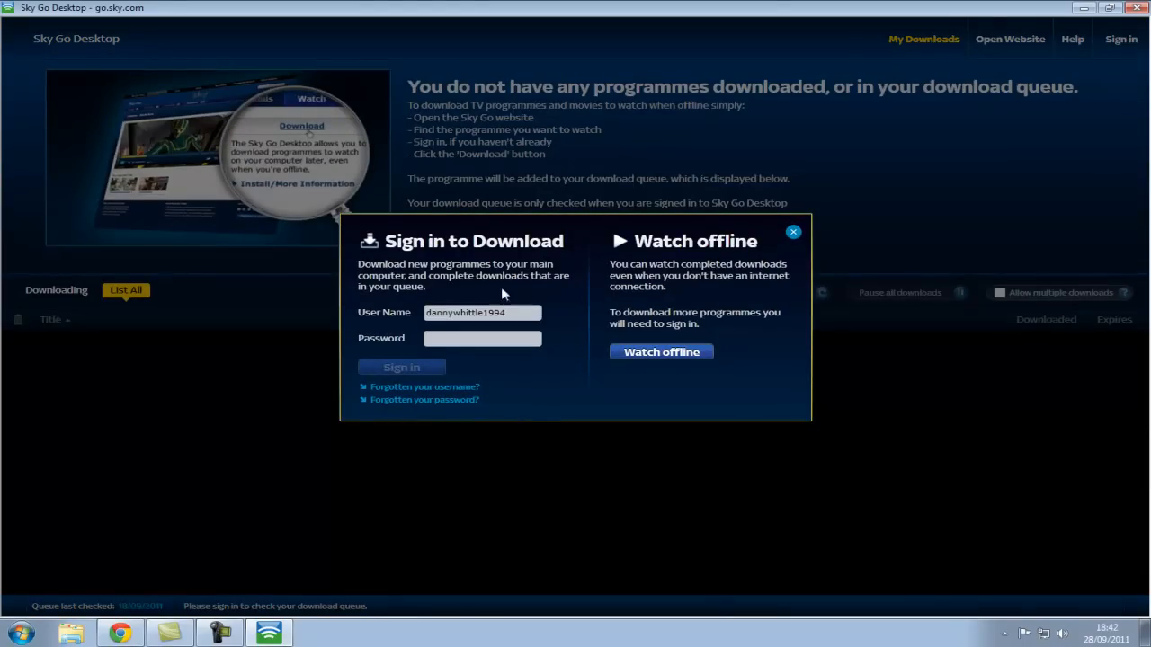
{"action": "type", "text": "••"}
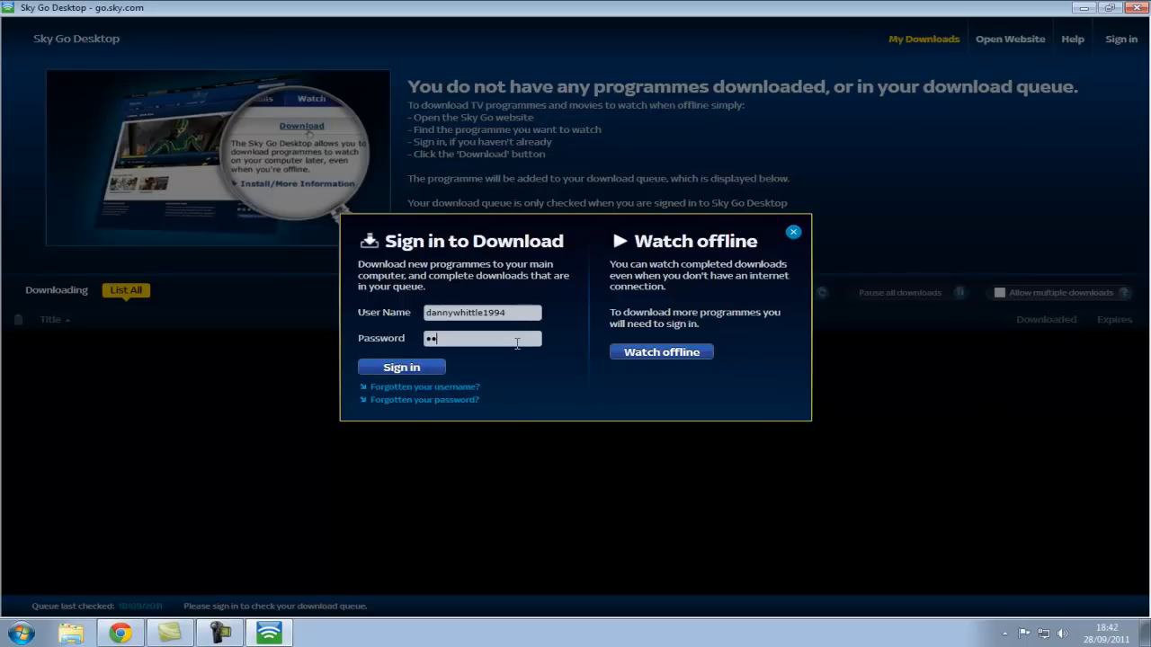
{"action": "left_click", "coordinate": [401, 367]}
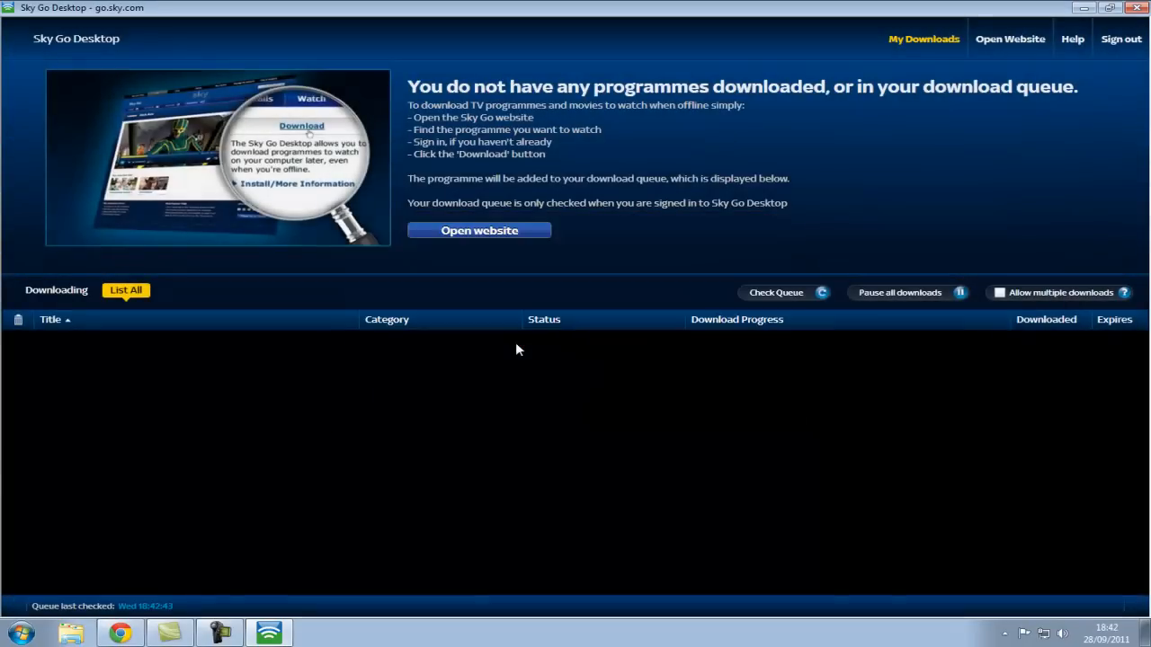
{"action": "mouse_move", "coordinate": [175, 299]}
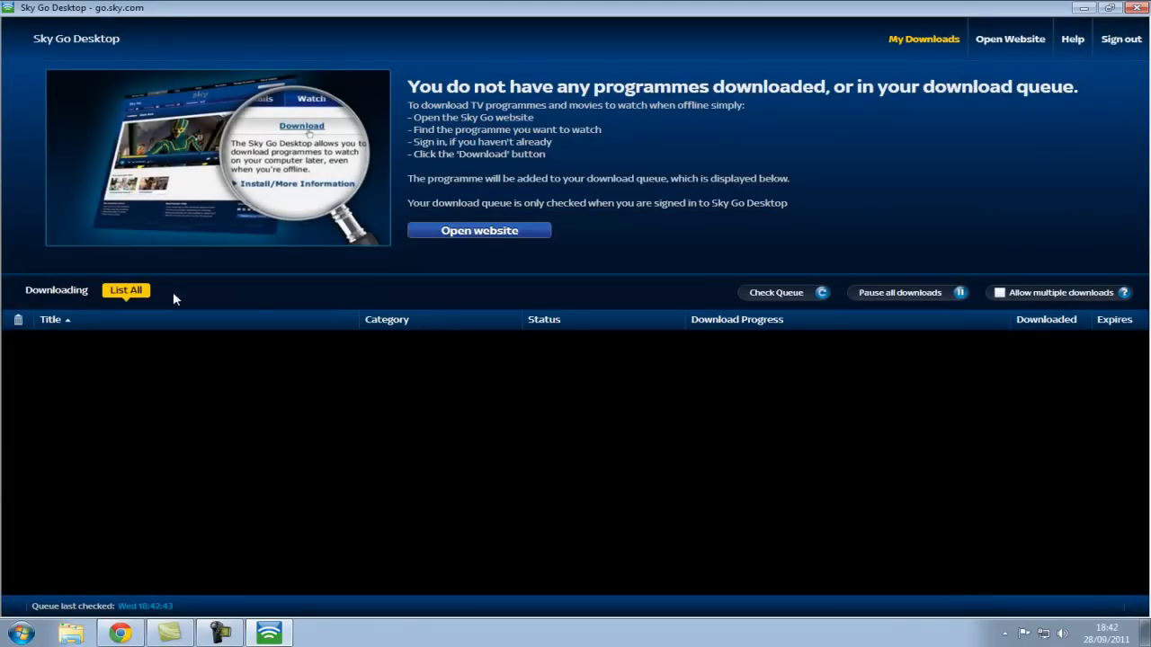
Step: Check the Downloading and List All views are empty, then open the Sky Go website
{"action": "left_click", "coordinate": [56, 290]}
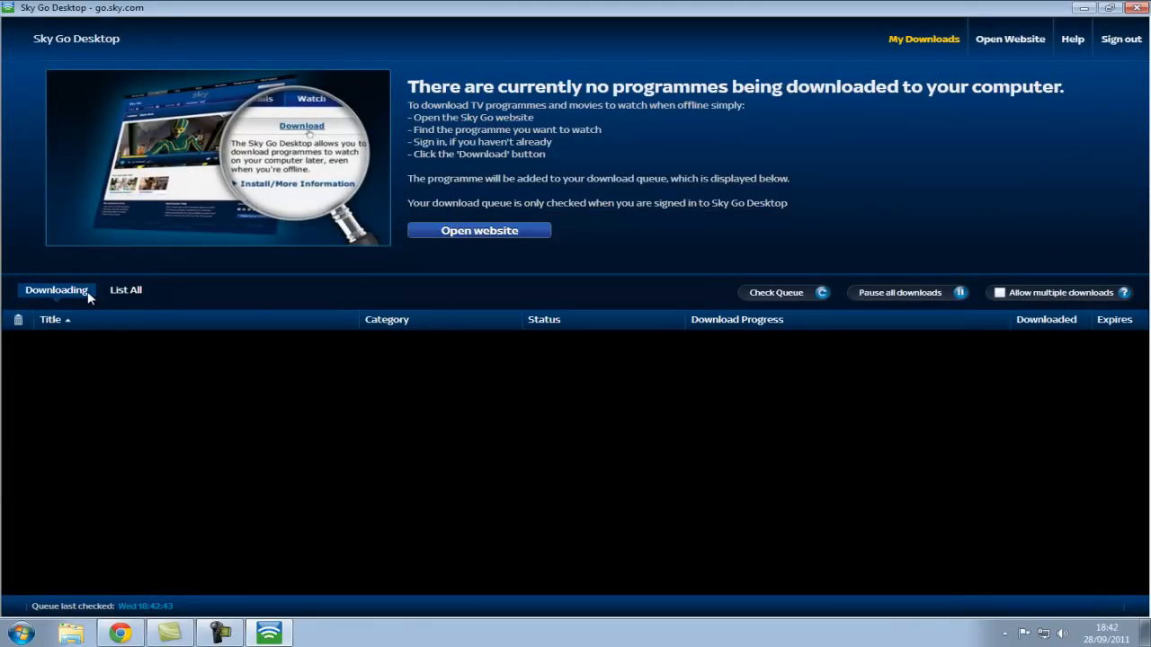
{"action": "left_click", "coordinate": [126, 289]}
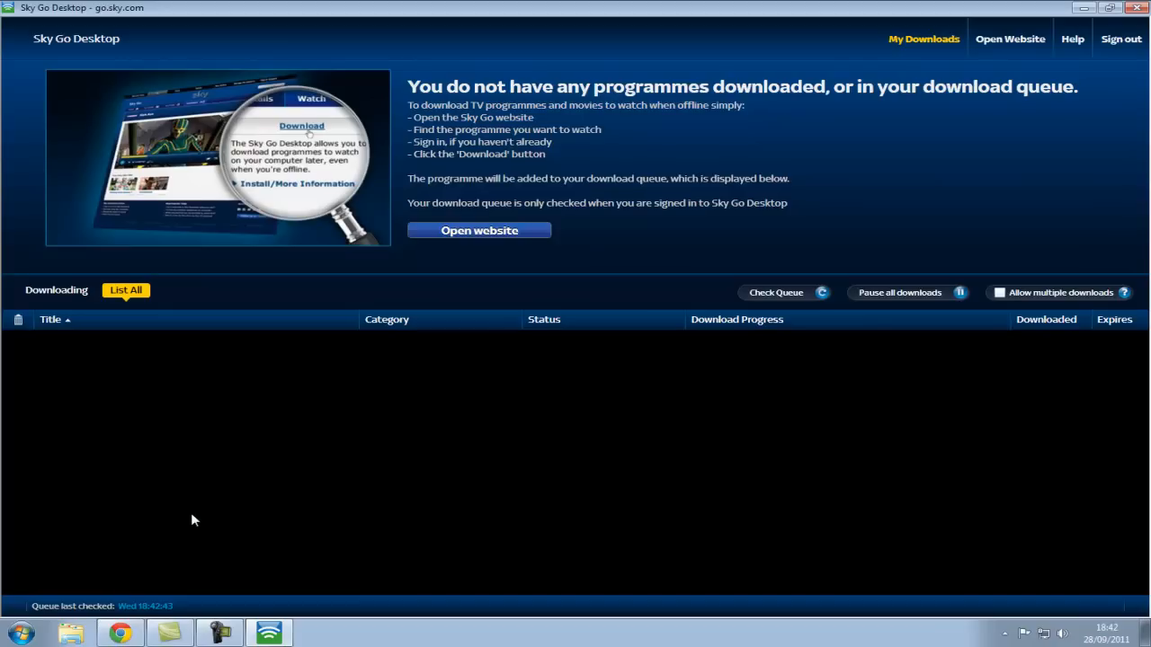
{"action": "mouse_move", "coordinate": [500, 326]}
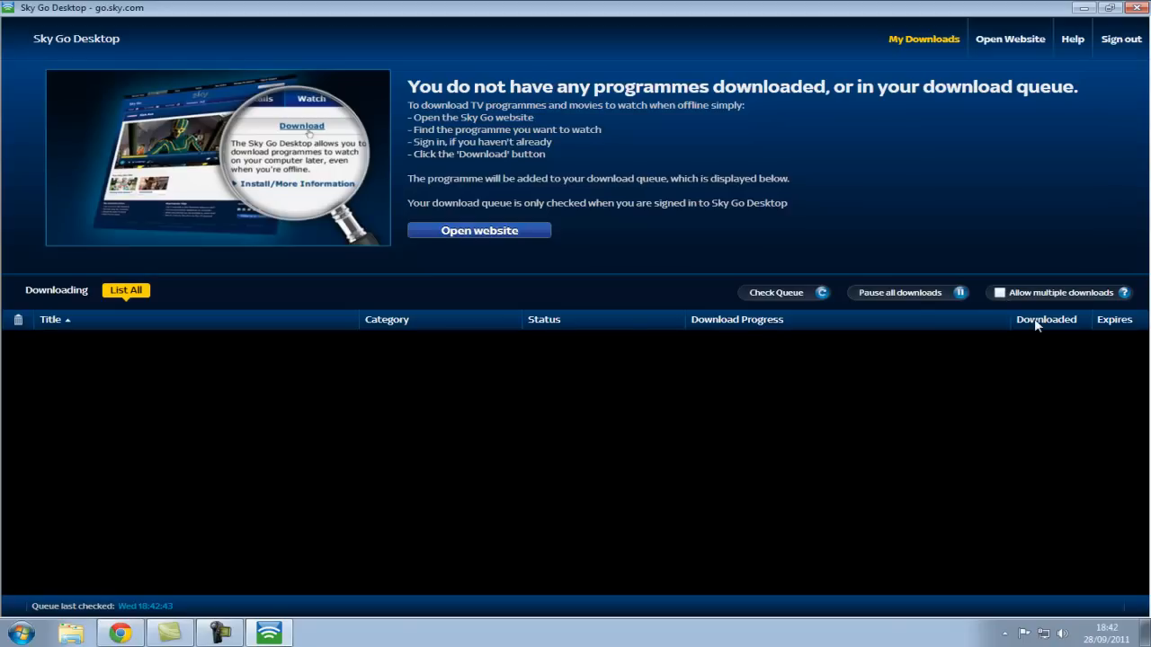
{"action": "mouse_move", "coordinate": [18, 319]}
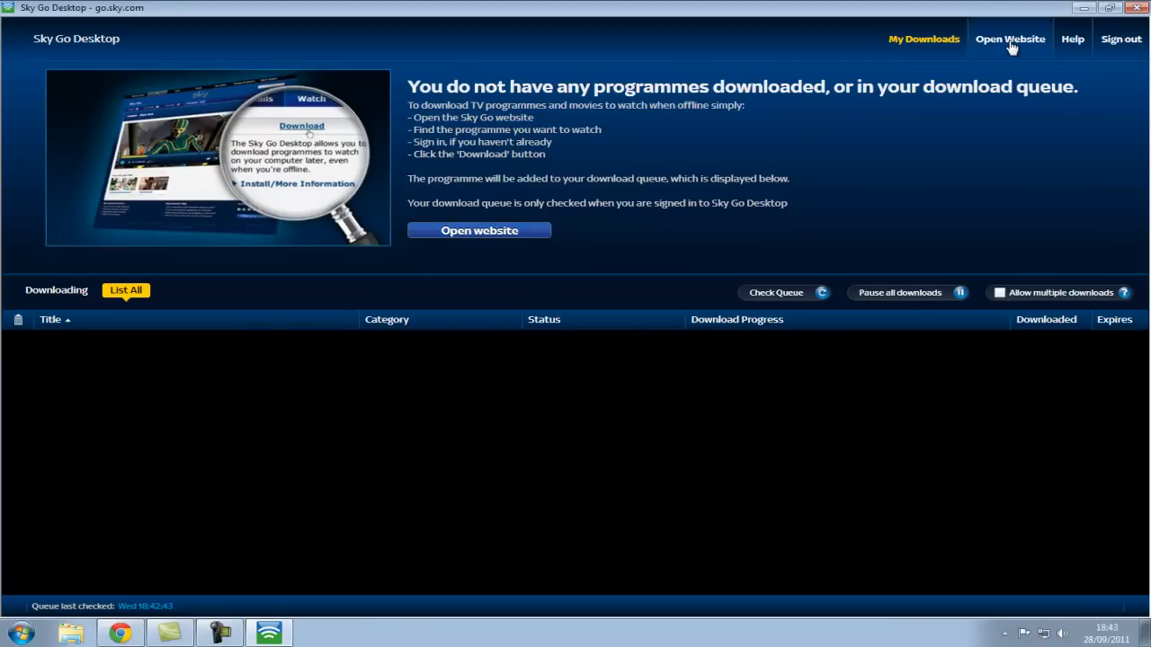
{"action": "left_click", "coordinate": [1010, 39]}
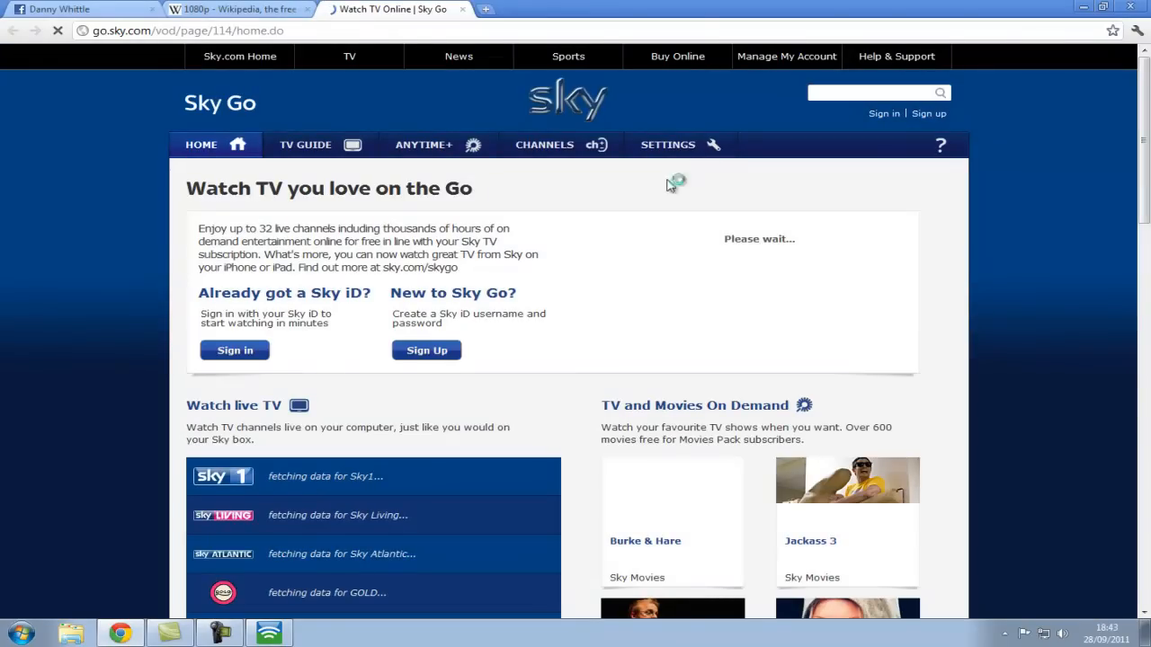
Step: Open Champions League Matchday 2 from ANYTIME+ and go to Sign in to watch
{"action": "scroll", "scroll_direction": "down", "scroll_amount": 3}
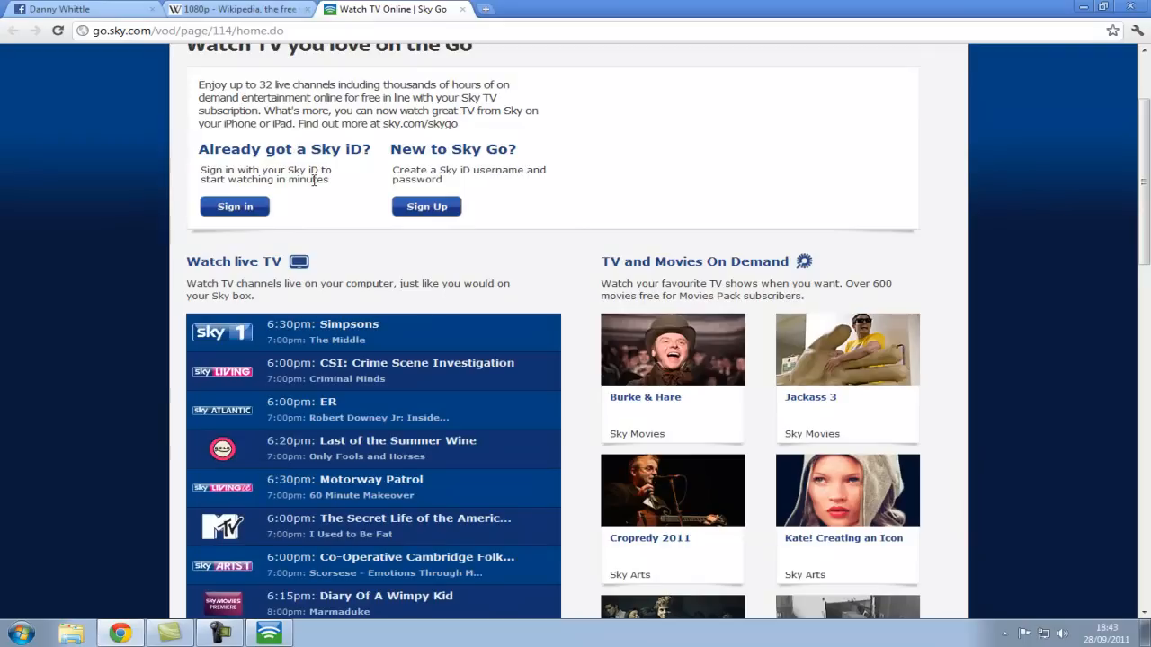
{"action": "scroll", "scroll_direction": "up", "scroll_amount": 3}
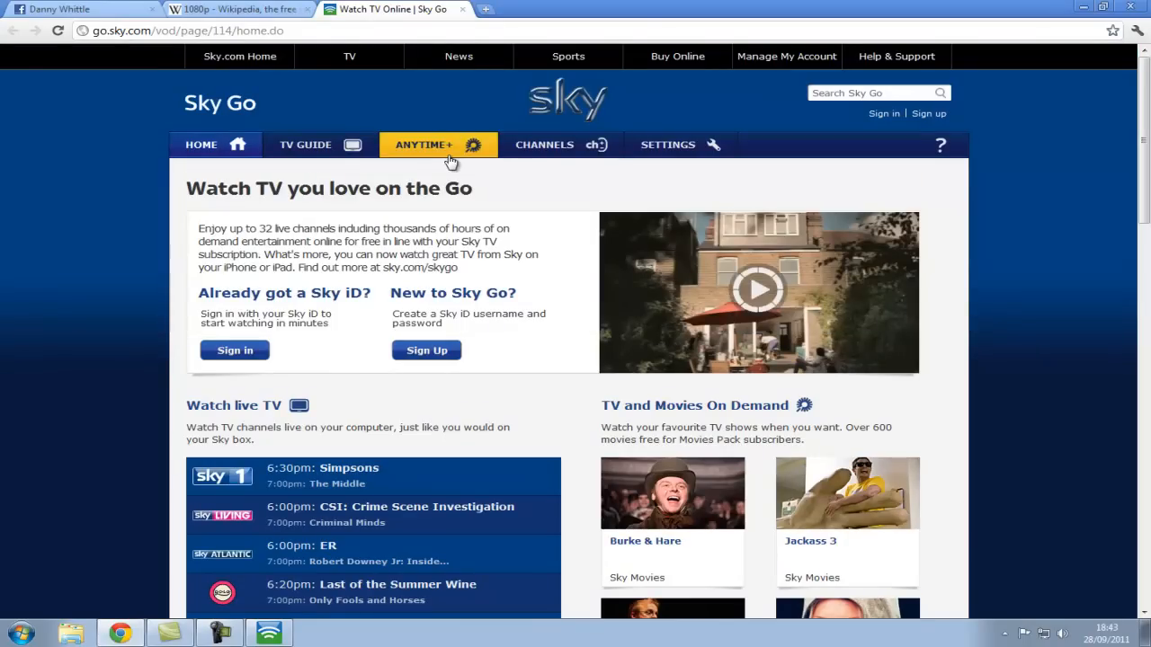
{"action": "left_click", "coordinate": [438, 144]}
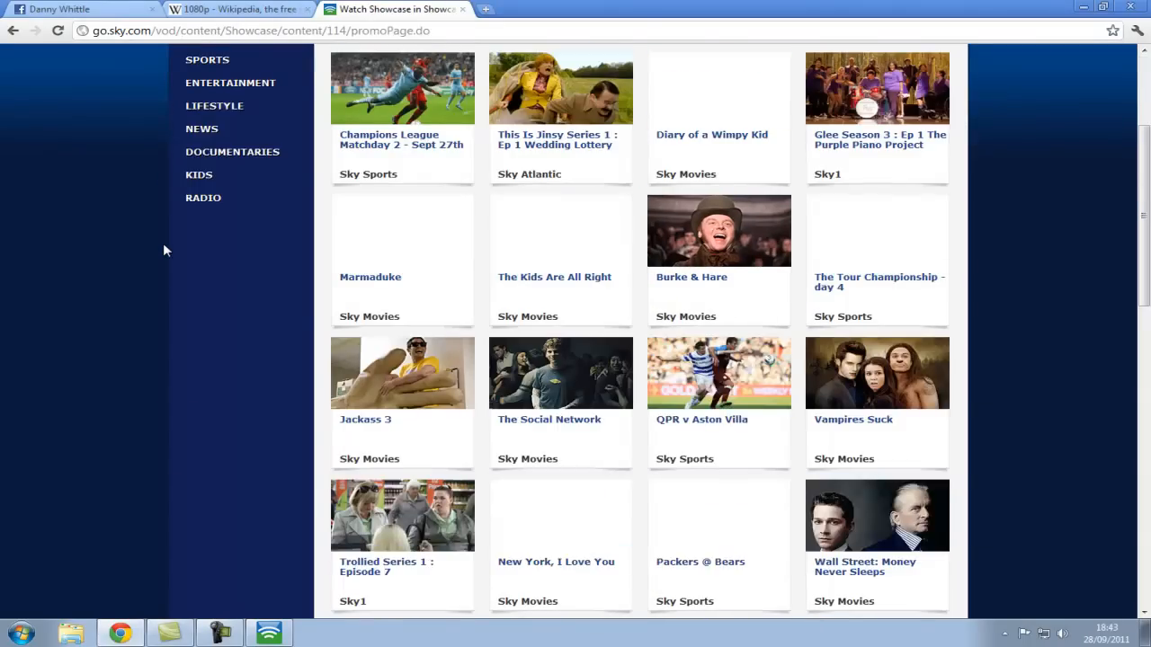
{"action": "left_click", "coordinate": [401, 160]}
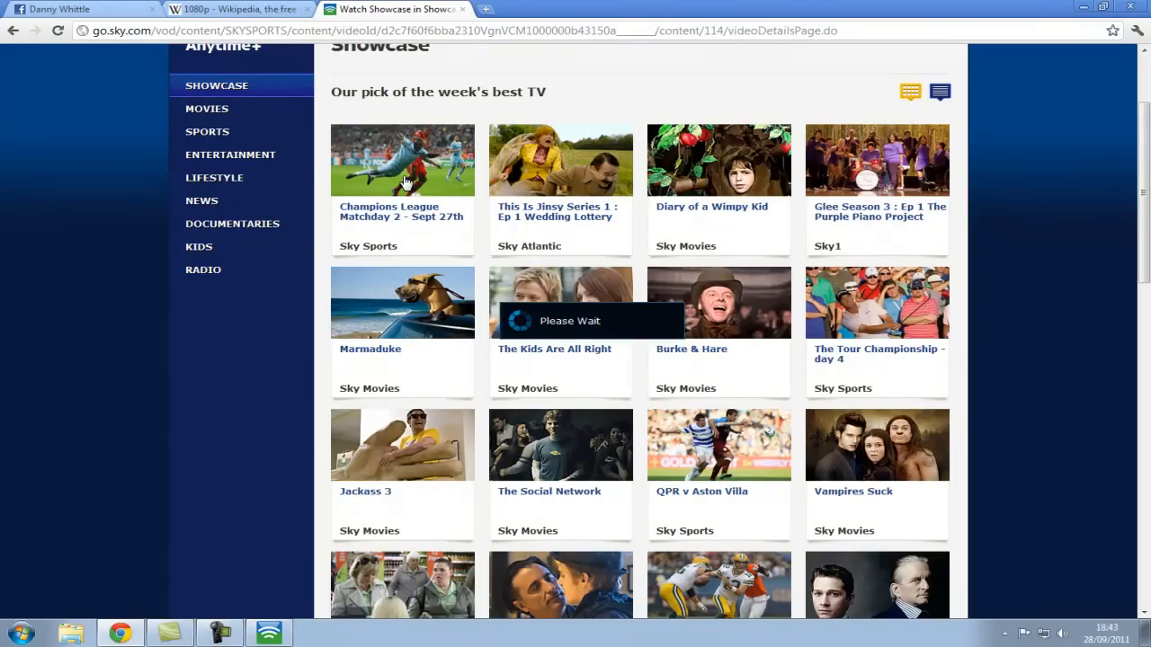
{"action": "left_click", "coordinate": [402, 160]}
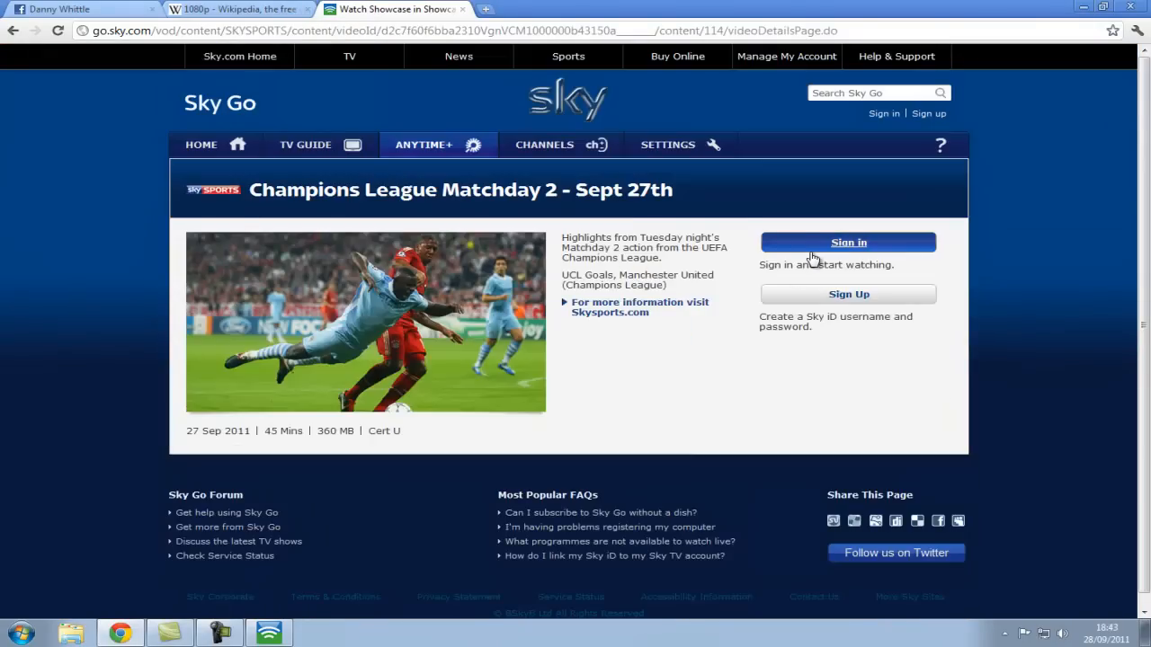
{"action": "left_click", "coordinate": [847, 243]}
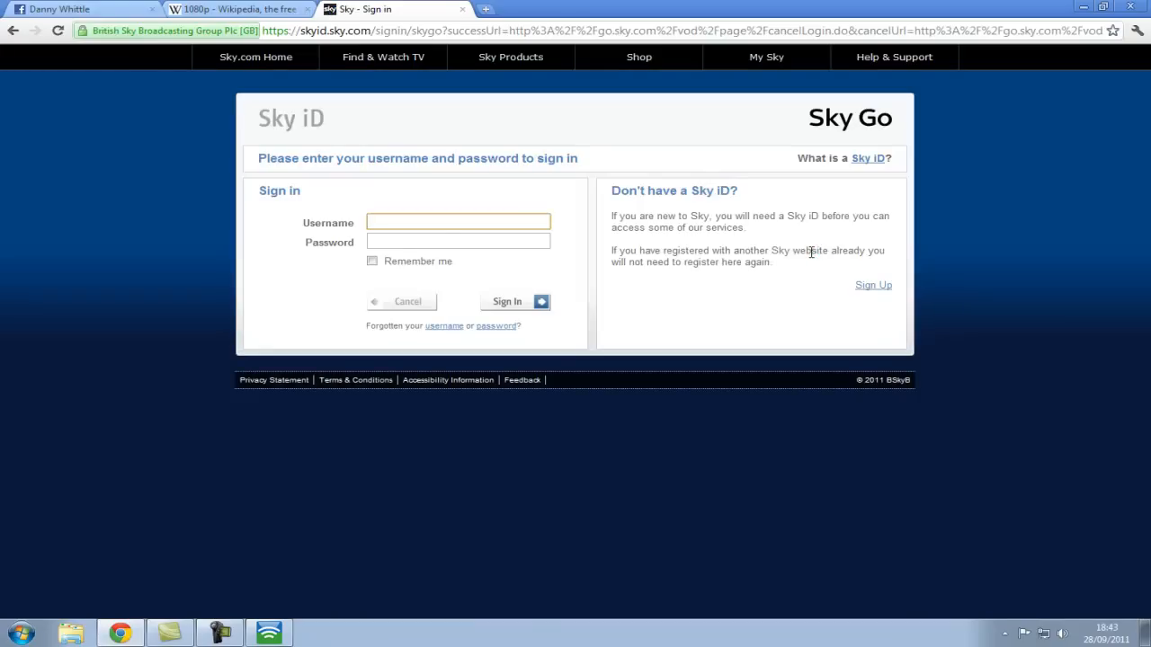
{"action": "type", "text": "dannywhittle1994"}
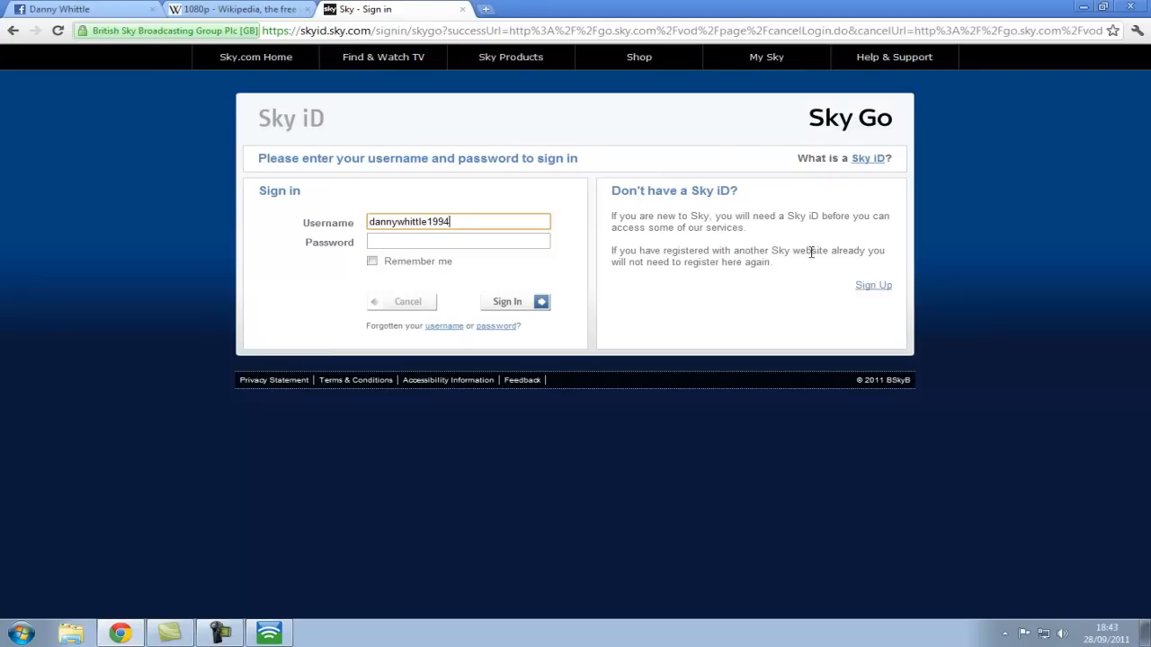
{"action": "type", "text": "•••••"}
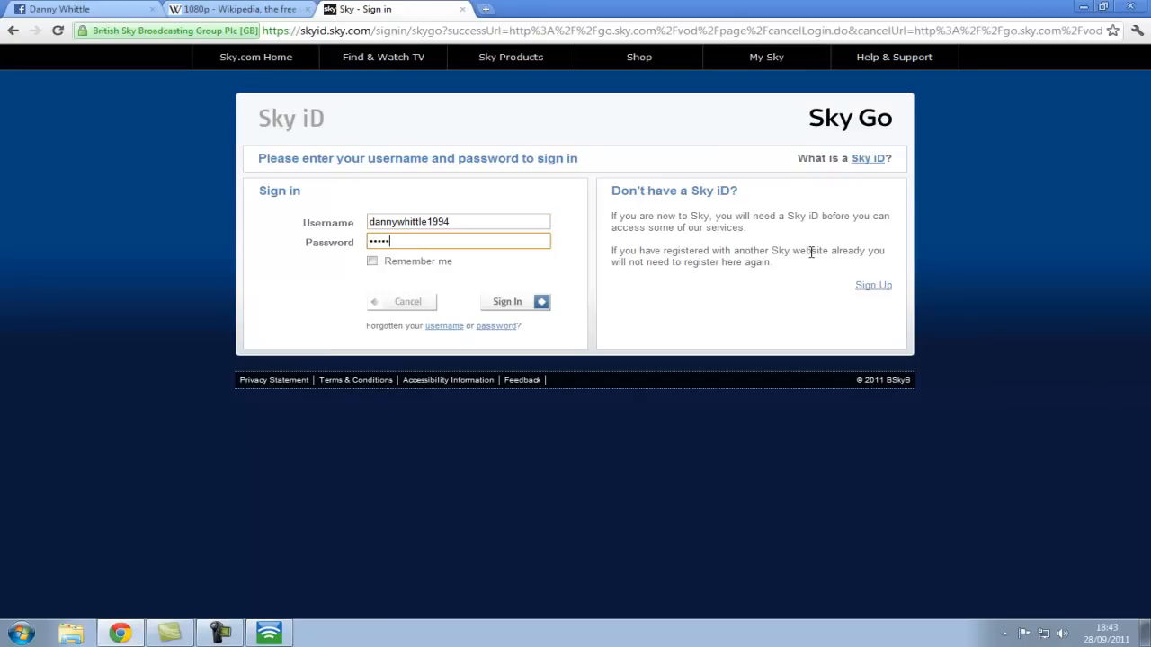
{"action": "left_click", "coordinate": [508, 301]}
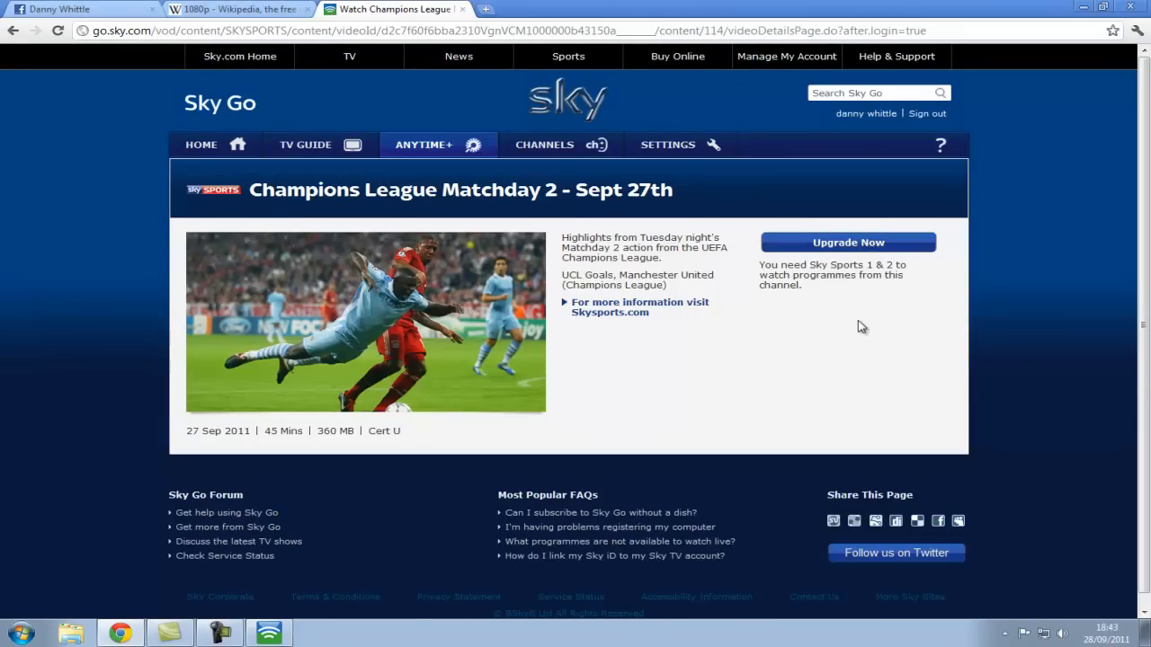
{"action": "mouse_move", "coordinate": [863, 236]}
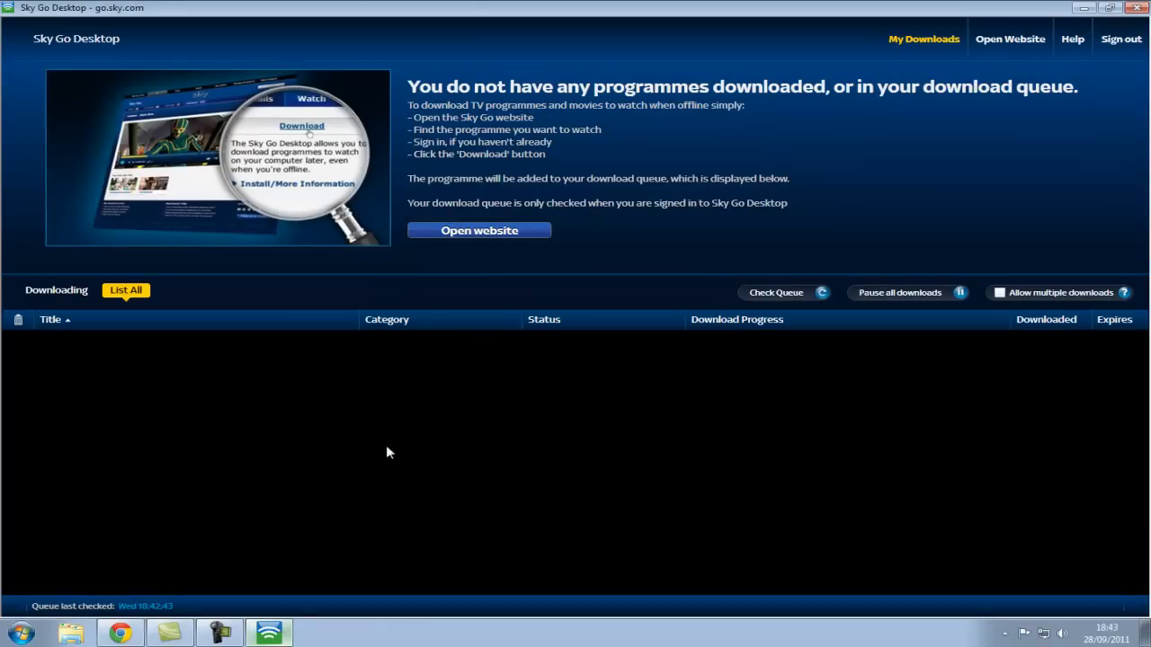
{"action": "mouse_move", "coordinate": [515, 421]}
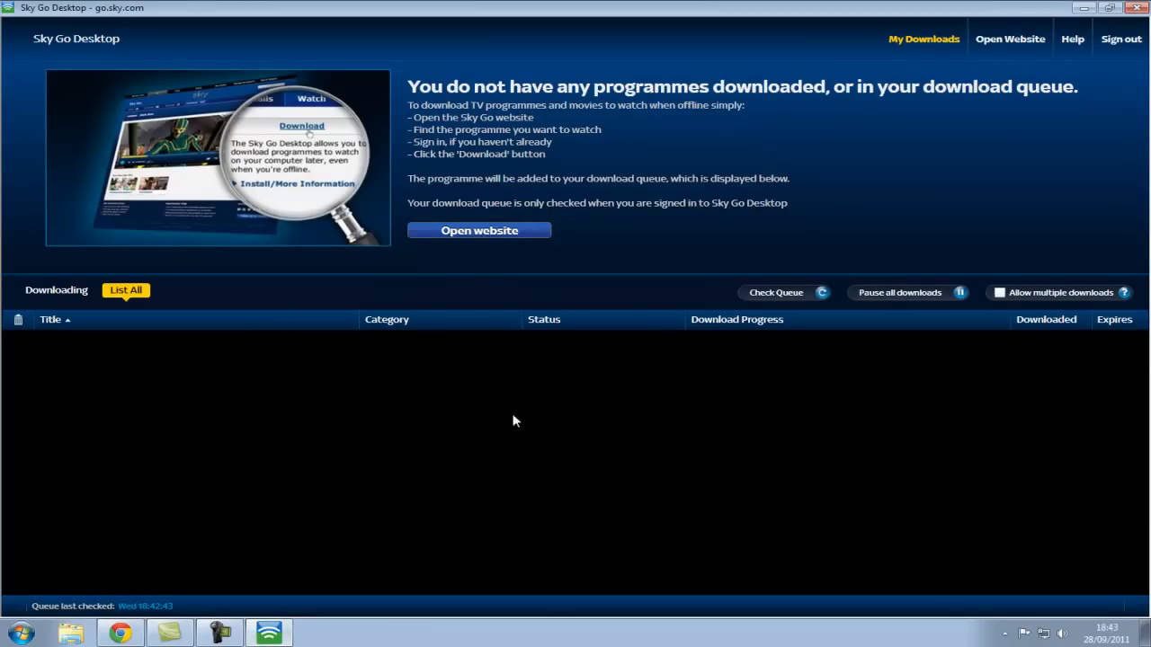
{"action": "mouse_move", "coordinate": [242, 627]}
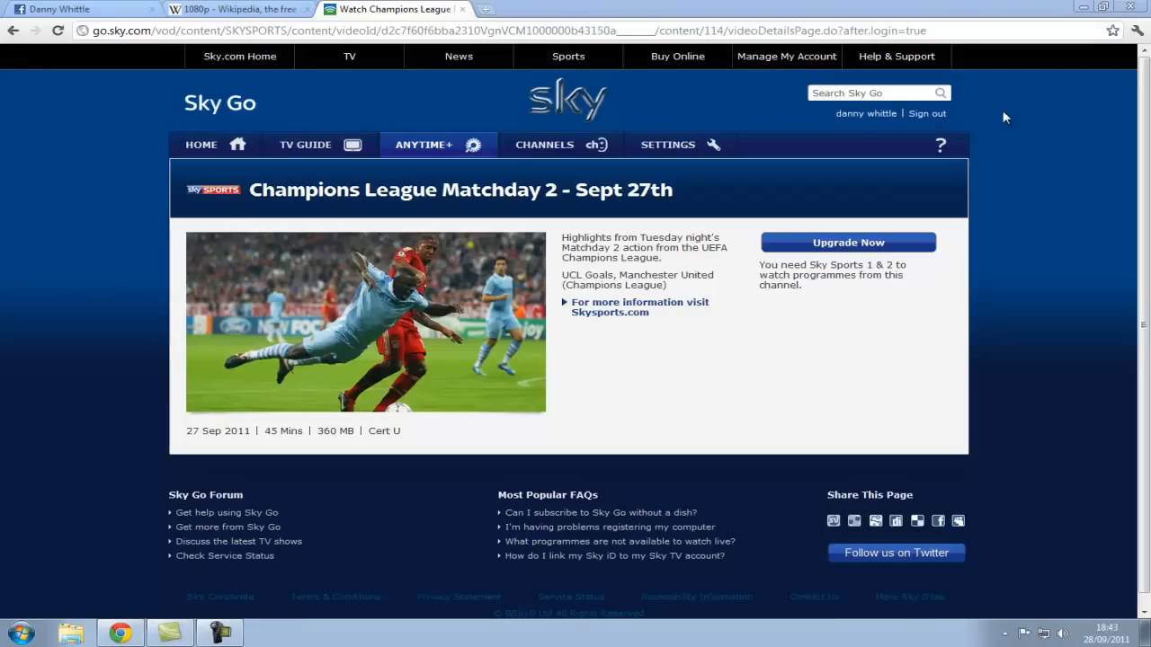
Step: Close the Sky Go programme tab and go to the Facebook home page
{"action": "left_click", "coordinate": [234, 9]}
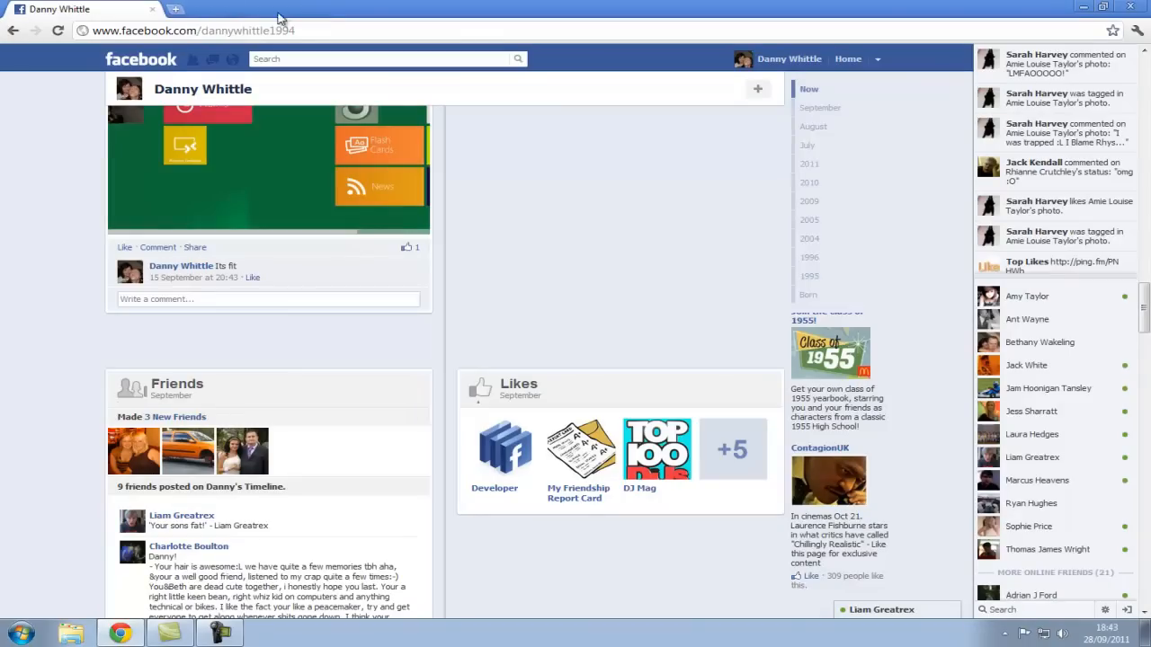
{"action": "left_click", "coordinate": [141, 58]}
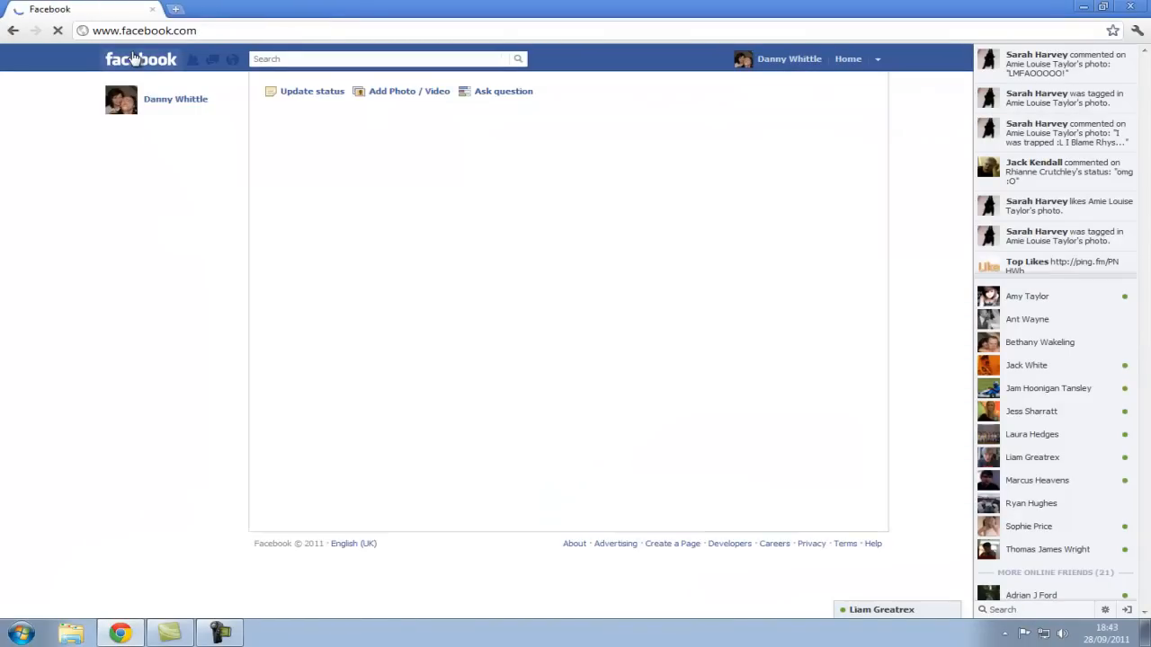